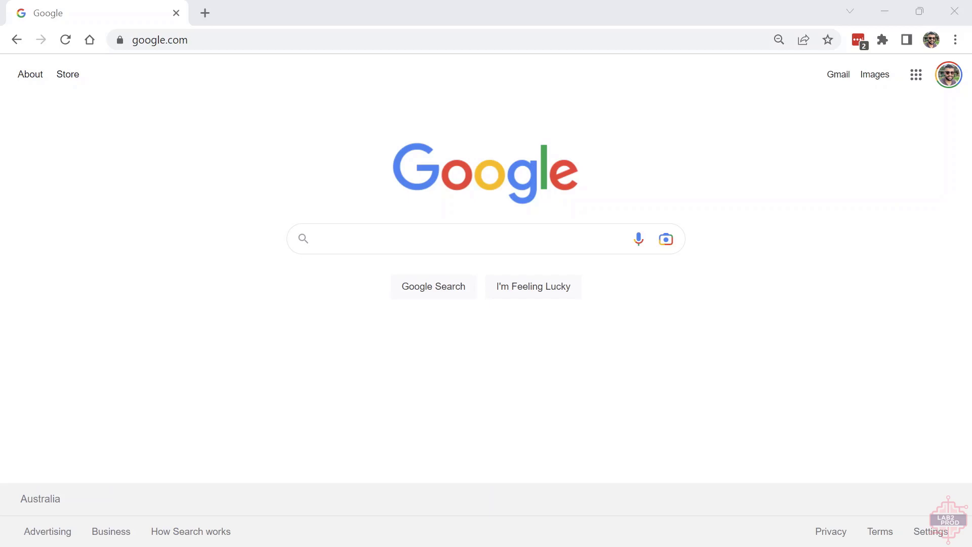
Enter the SDDC Manager address sddc.region1.shank.com in the Chrome address bar
{"action": "type", "text": "sddc.region1.shank.com"}
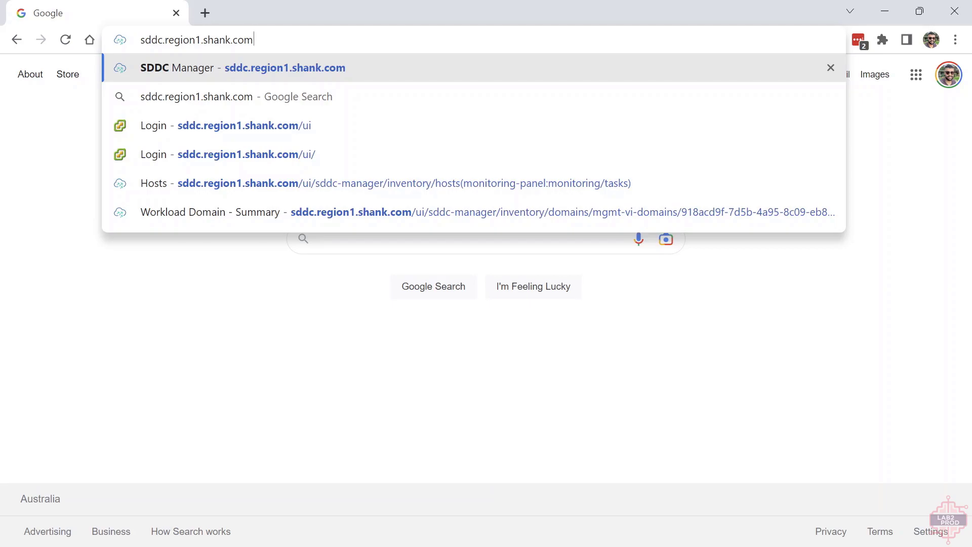
{"action": "left_click", "coordinate": [284, 68]}
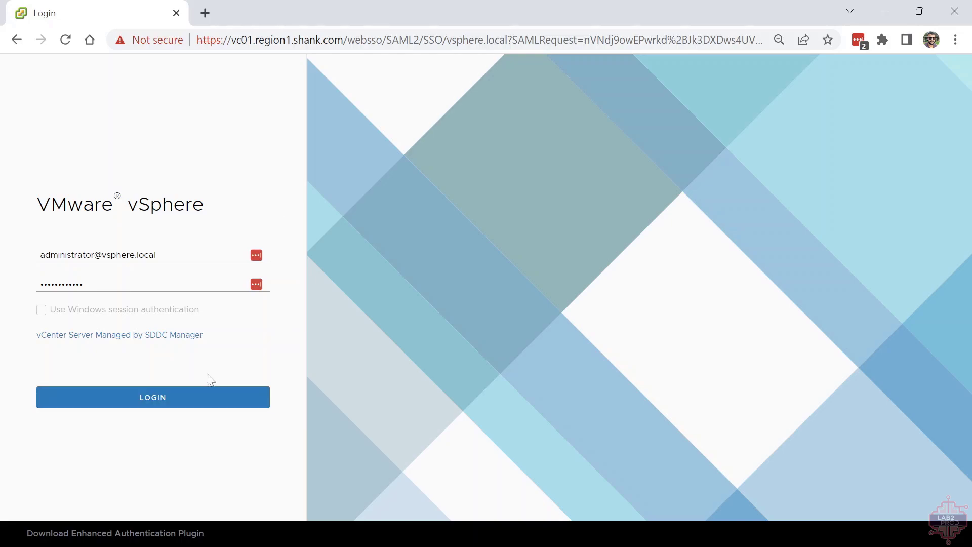
{"action": "left_click", "coordinate": [151, 397]}
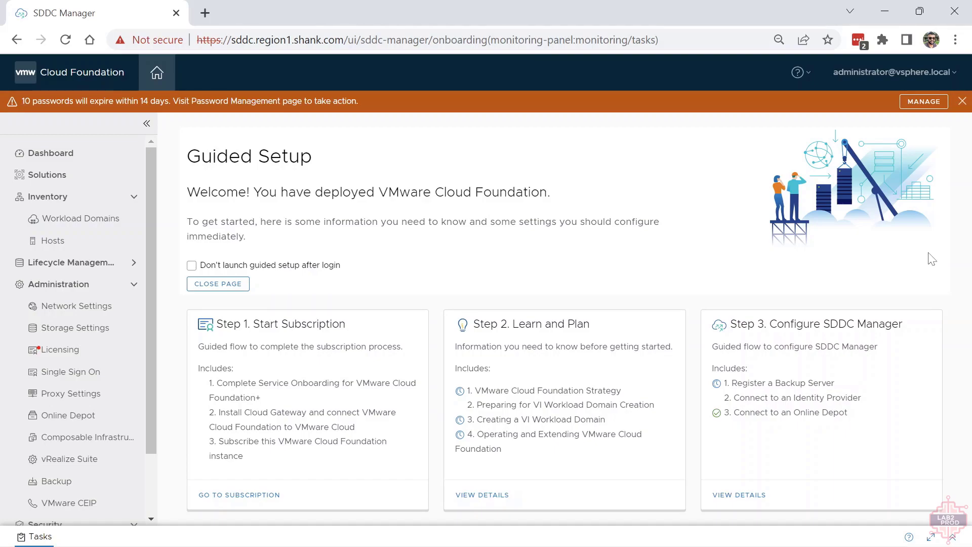
{"action": "mouse_move", "coordinate": [718, 292]}
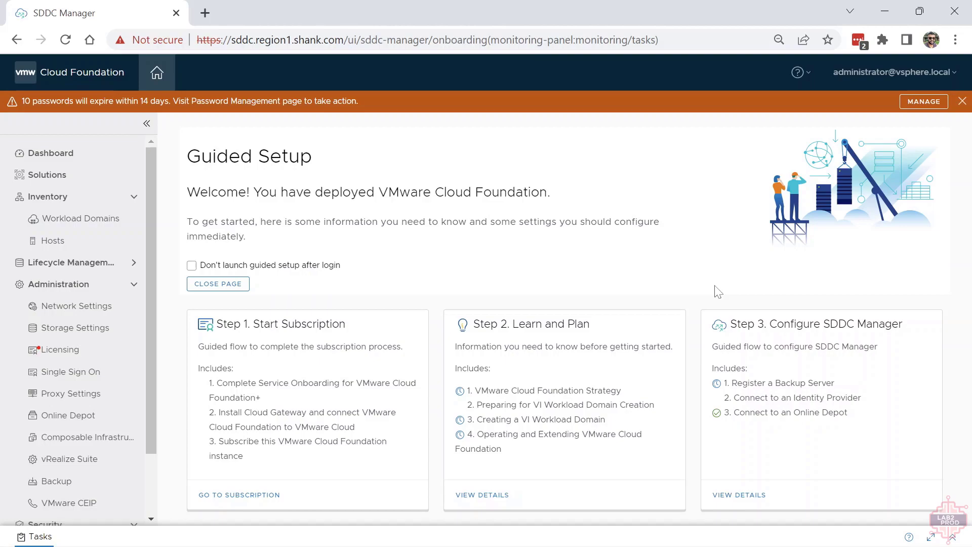
Set Guided Setup not to launch after login and close it to reach the Dashboard
{"action": "left_click", "coordinate": [192, 265]}
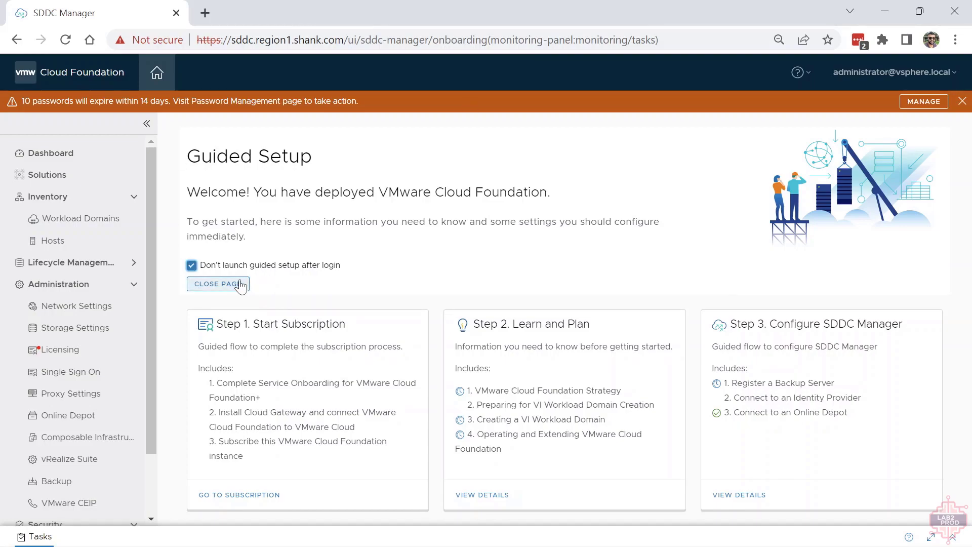
{"action": "left_click", "coordinate": [218, 284]}
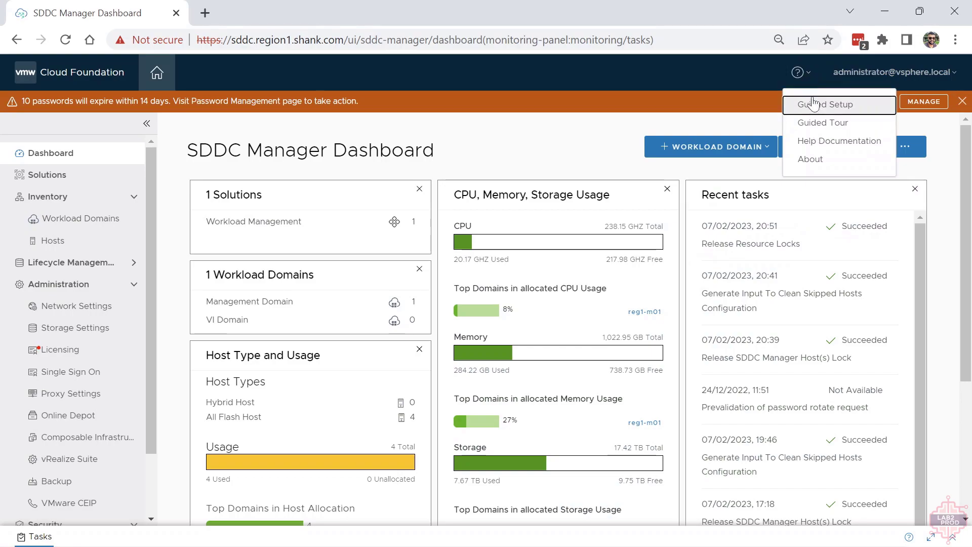
{"action": "mouse_move", "coordinate": [837, 136]}
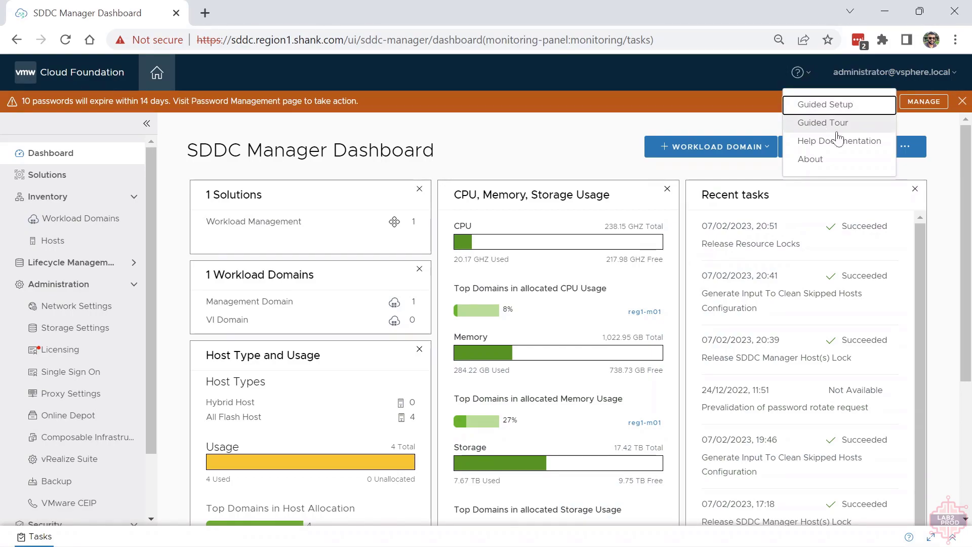
Walk the Guided Tour through licenses, network settings, hosts, workload domains and guided help, then finish it
{"action": "left_click", "coordinate": [823, 123]}
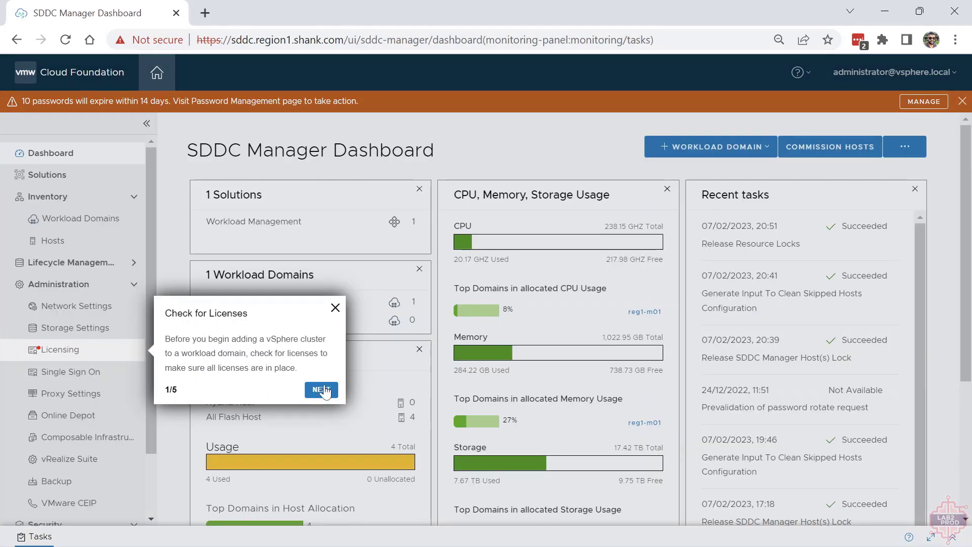
{"action": "left_click", "coordinate": [321, 390]}
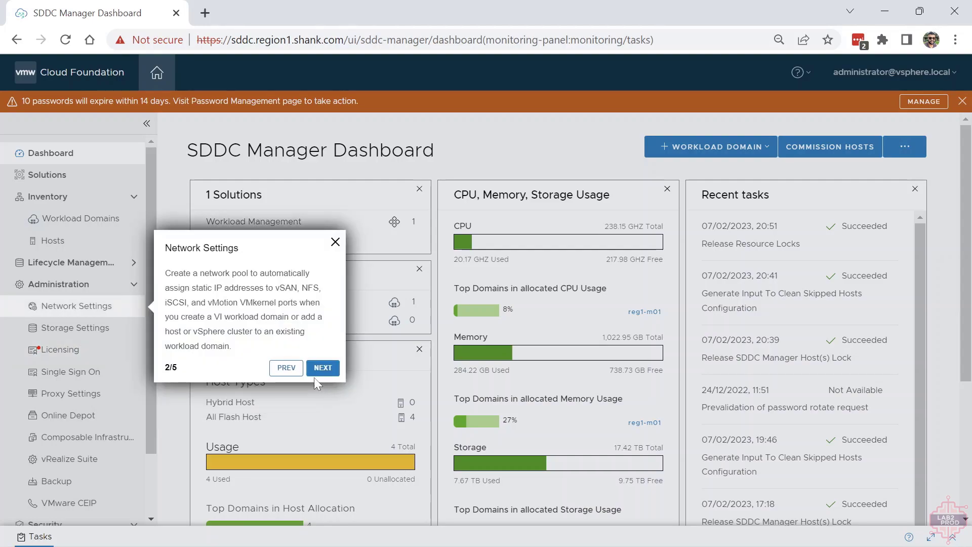
{"action": "left_click", "coordinate": [322, 367]}
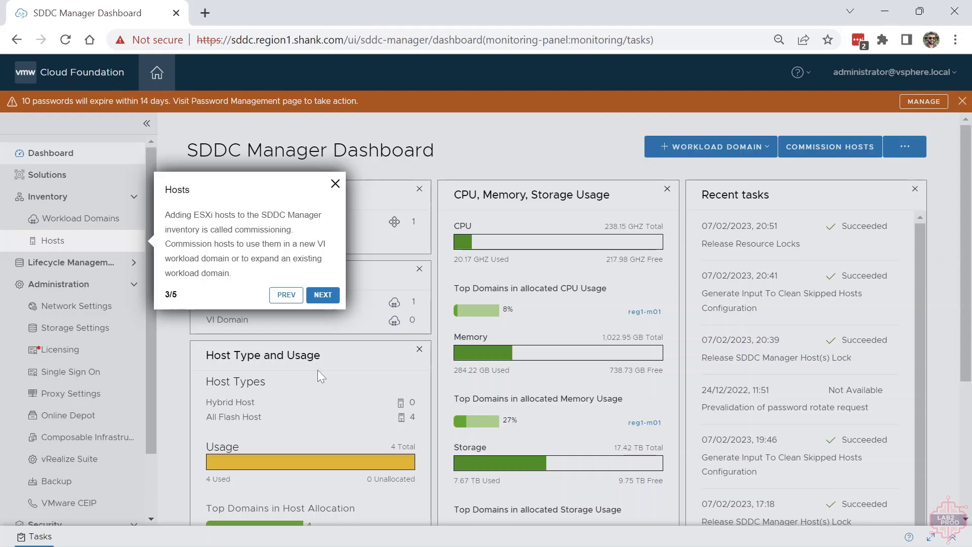
{"action": "left_click", "coordinate": [322, 295]}
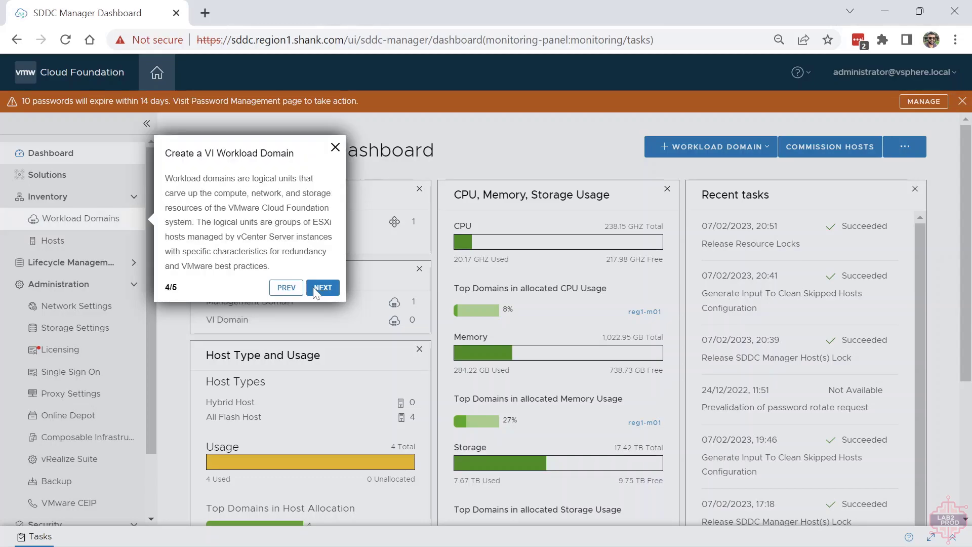
{"action": "left_click", "coordinate": [323, 287]}
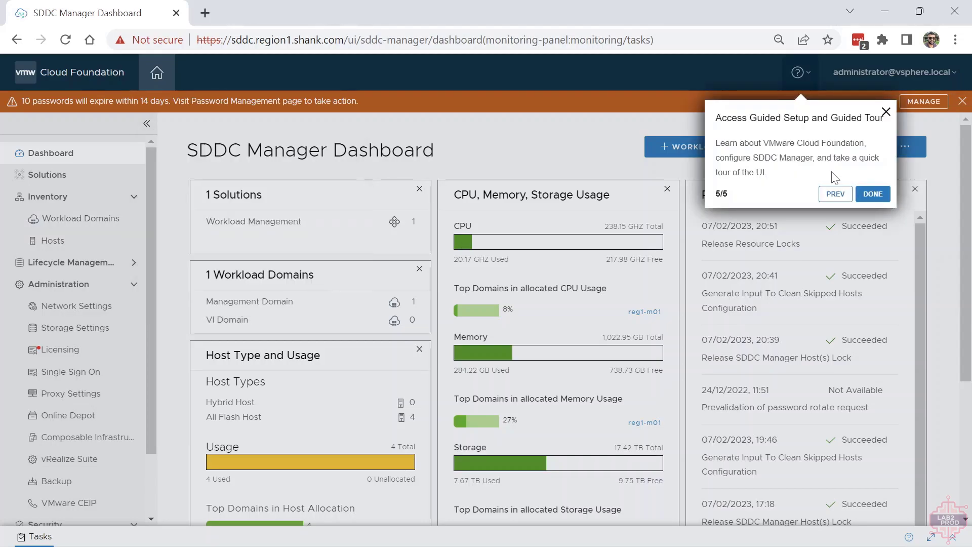
{"action": "left_click", "coordinate": [797, 71]}
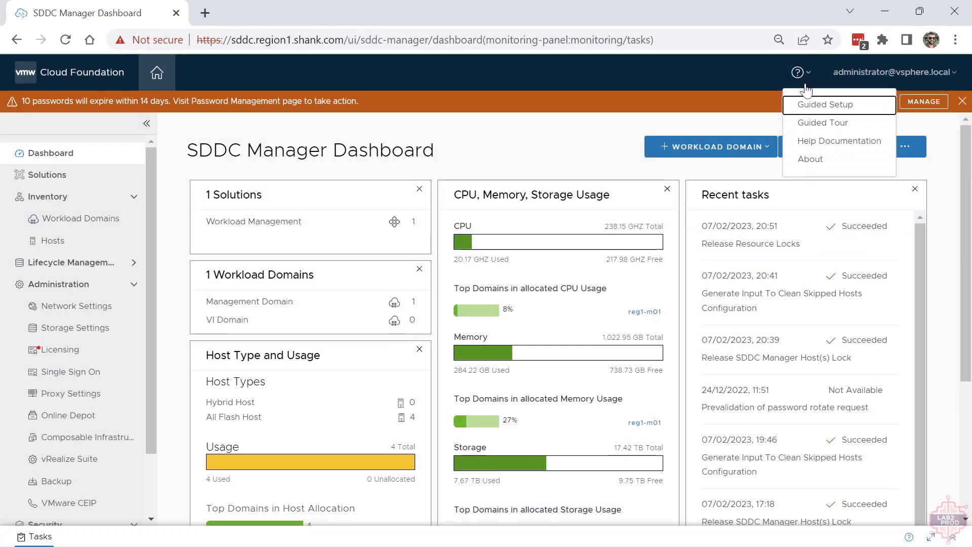
Reopen Guided Setup and open Learn and Plan to its Operational Readiness topic
{"action": "left_click", "coordinate": [824, 105]}
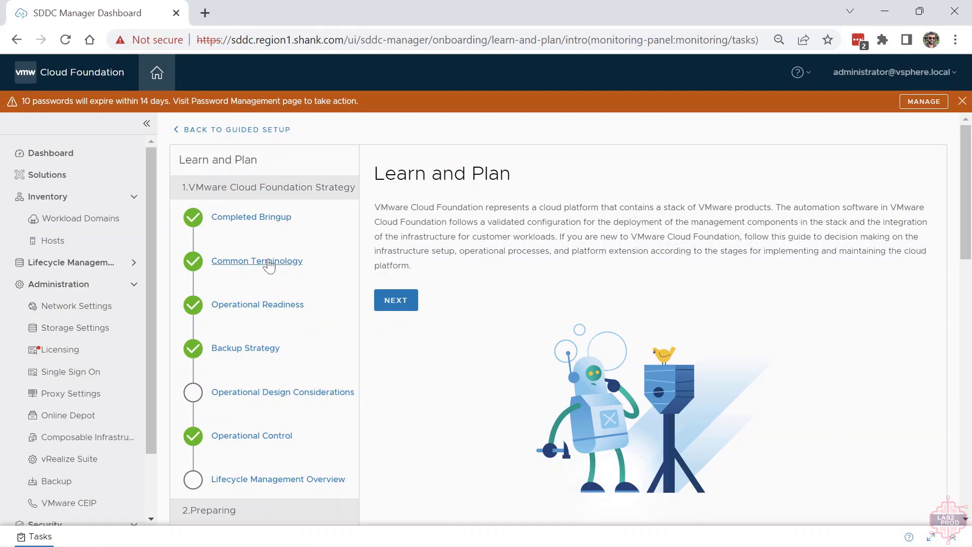
{"action": "left_click", "coordinate": [257, 261]}
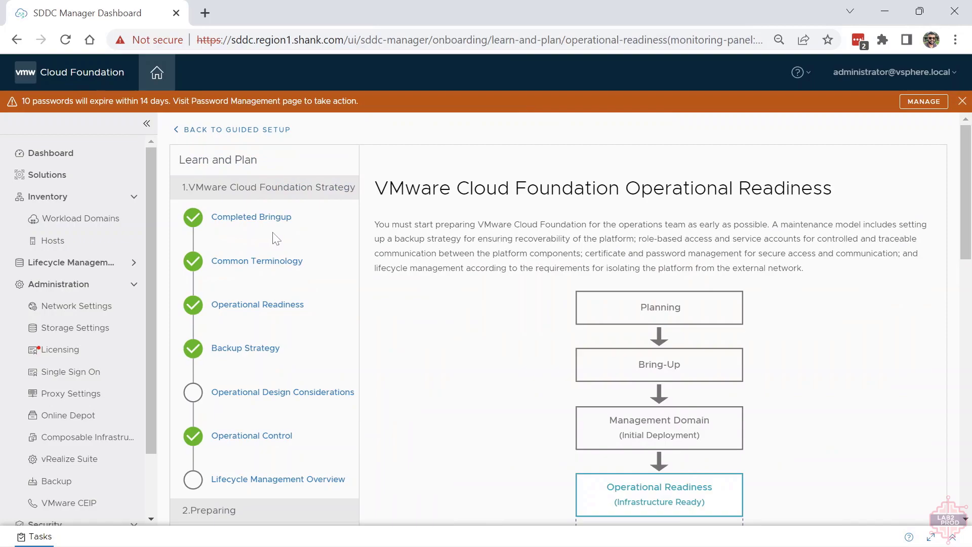
Scroll the Learn and Plan guide down toward the Operational Control topic
{"action": "scroll", "scroll_direction": "down", "scroll_amount": 3}
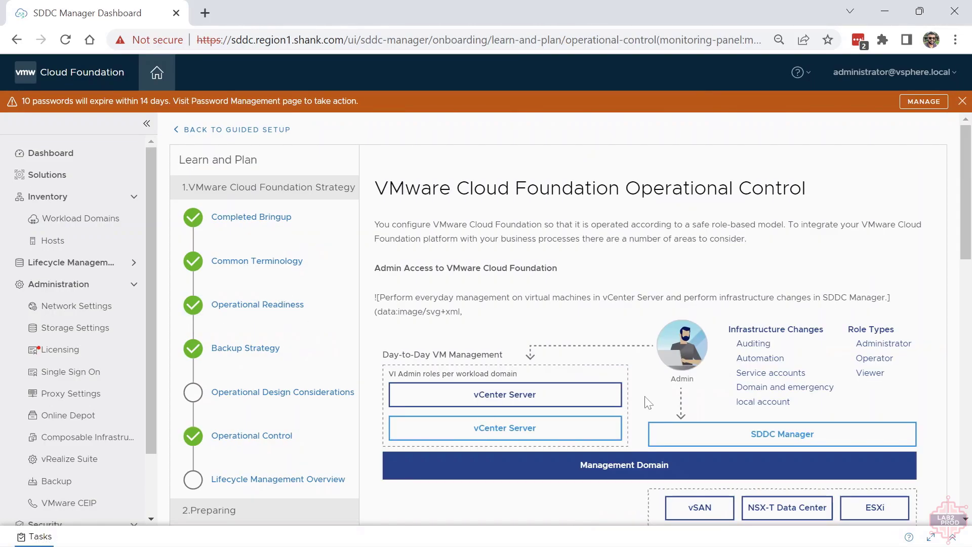
{"action": "mouse_move", "coordinate": [672, 385]}
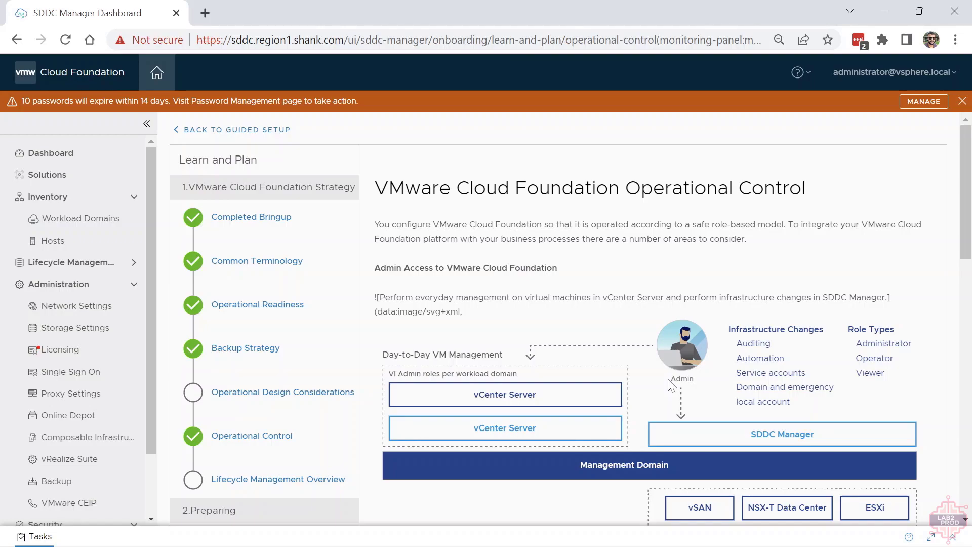
{"action": "mouse_move", "coordinate": [260, 321]}
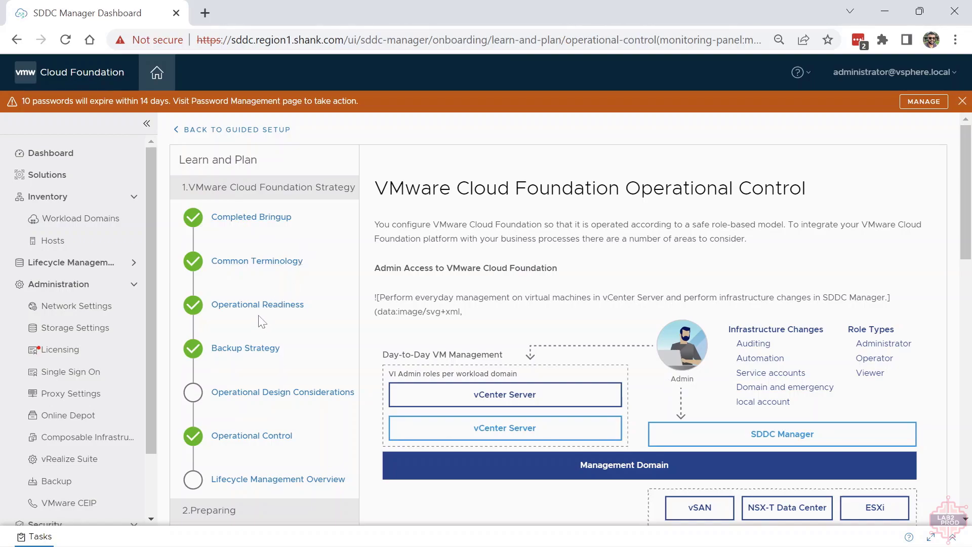
Read through the Operational Control page and leave the guide back to the Dashboard
{"action": "scroll", "scroll_direction": "down", "scroll_amount": 3}
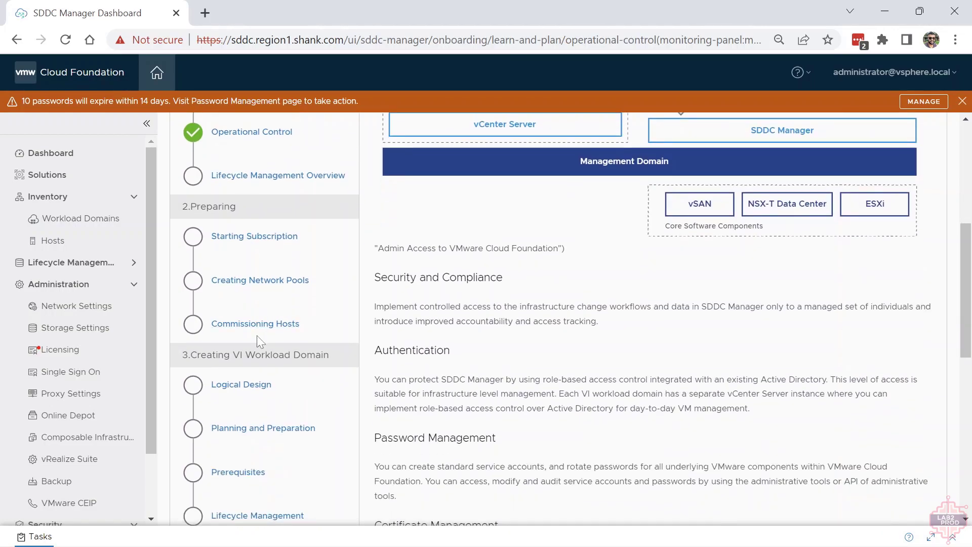
{"action": "scroll", "scroll_direction": "down", "scroll_amount": 3}
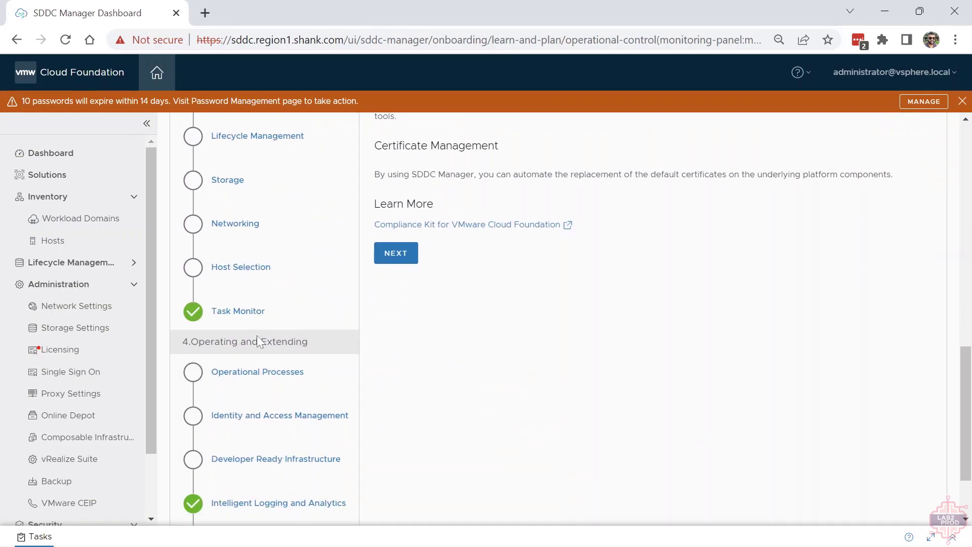
{"action": "mouse_move", "coordinate": [577, 444]}
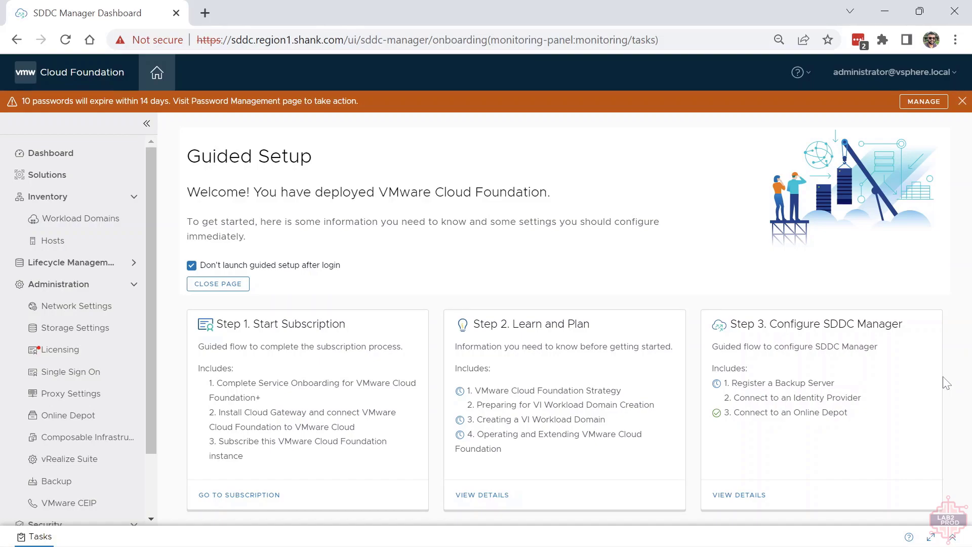
{"action": "left_click", "coordinate": [51, 153]}
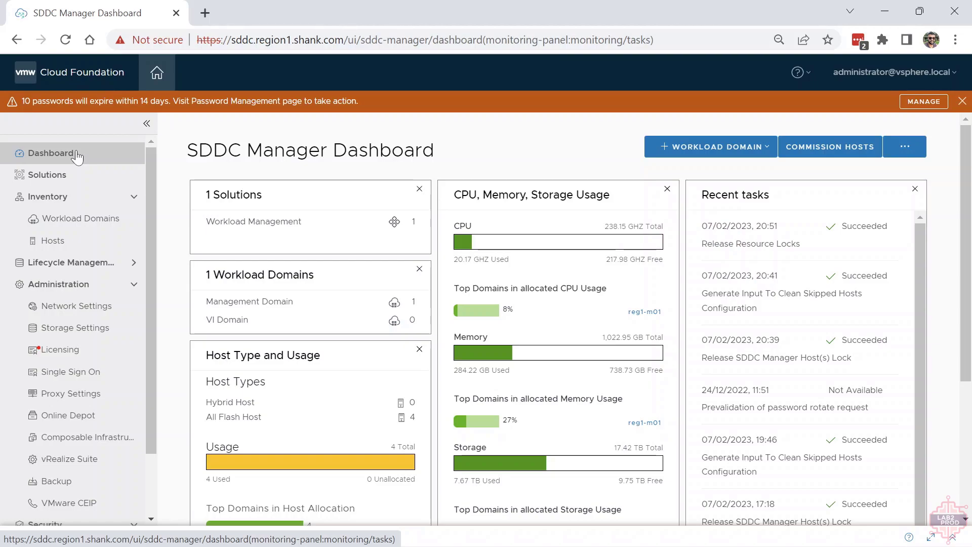
{"action": "mouse_move", "coordinate": [375, 310]}
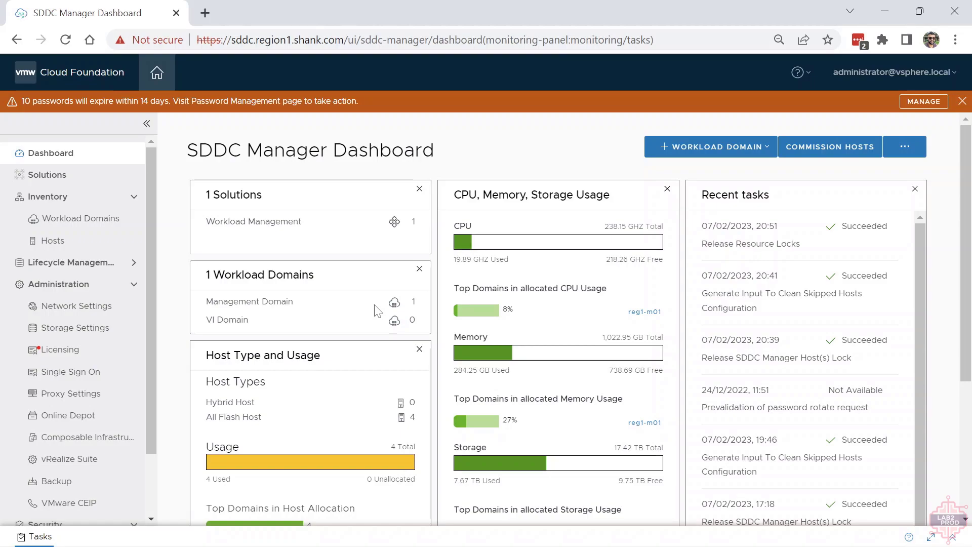
{"action": "mouse_move", "coordinate": [364, 300]}
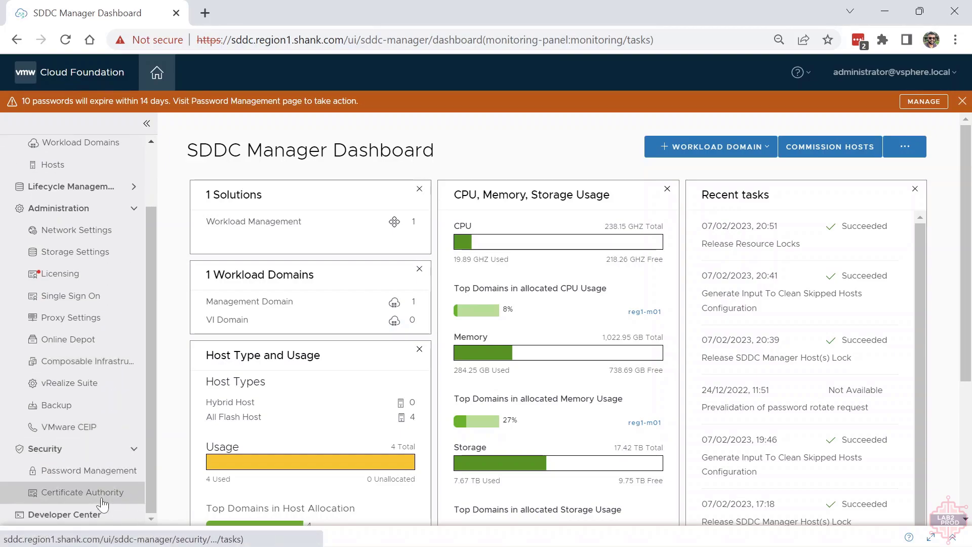
Open Developer Center showing the Cloud Foundation 4.5.0 API Reference Guide
{"action": "left_click", "coordinate": [65, 515]}
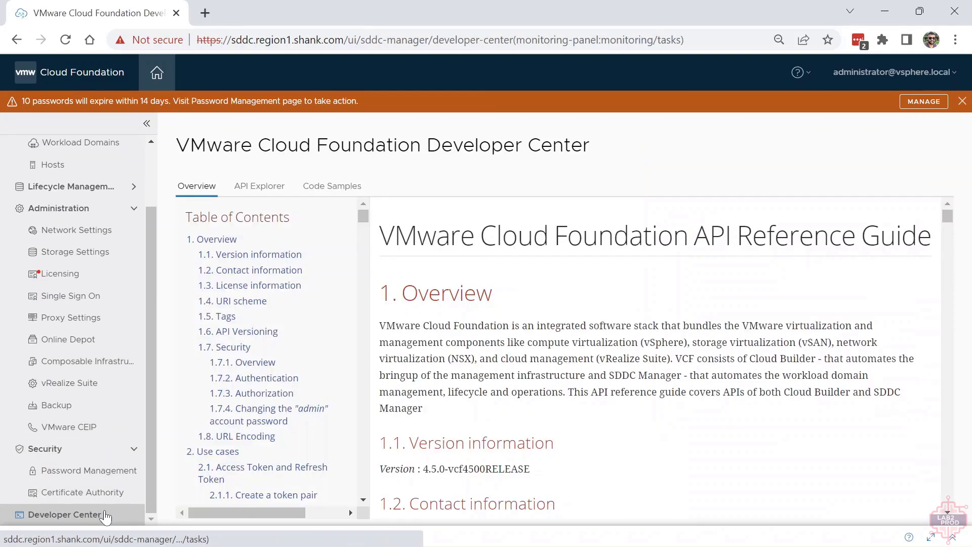